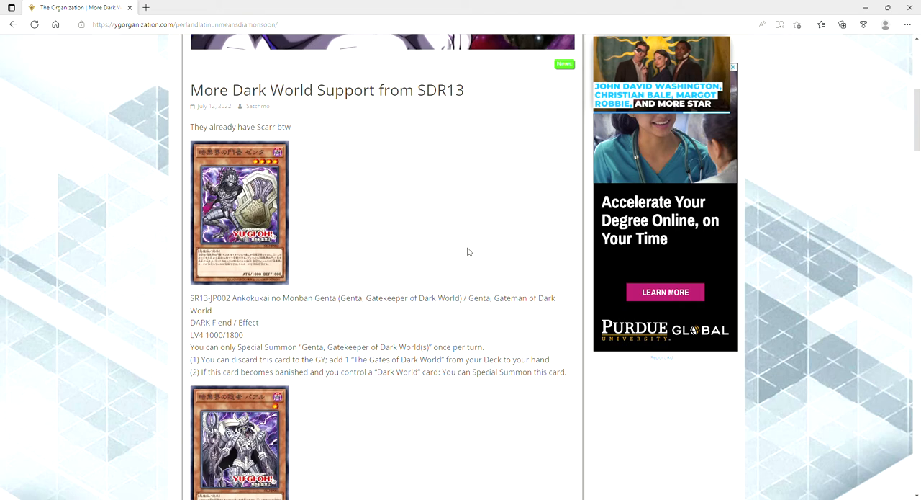
scroll(up, 3)
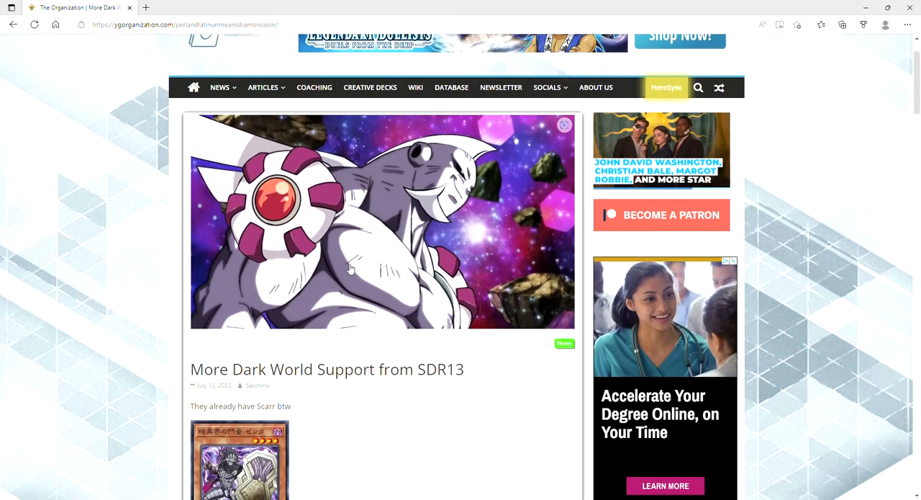
scroll(down, 3)
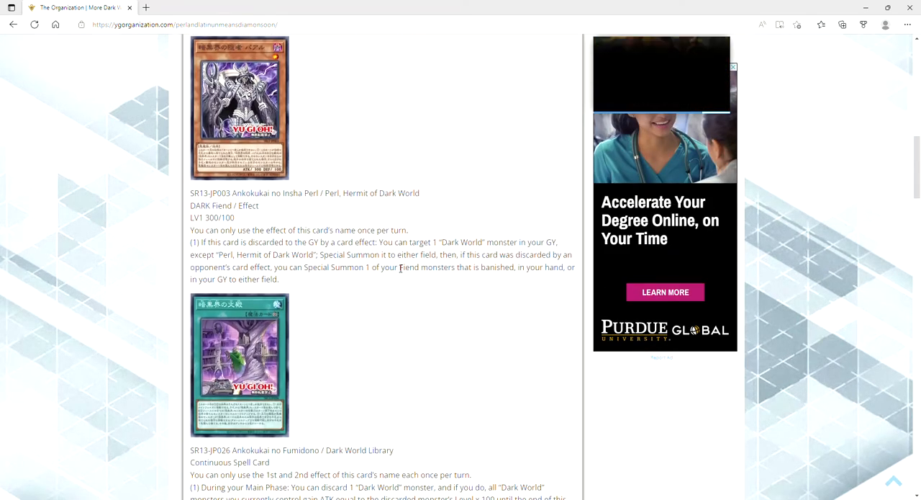
scroll(up, 3)
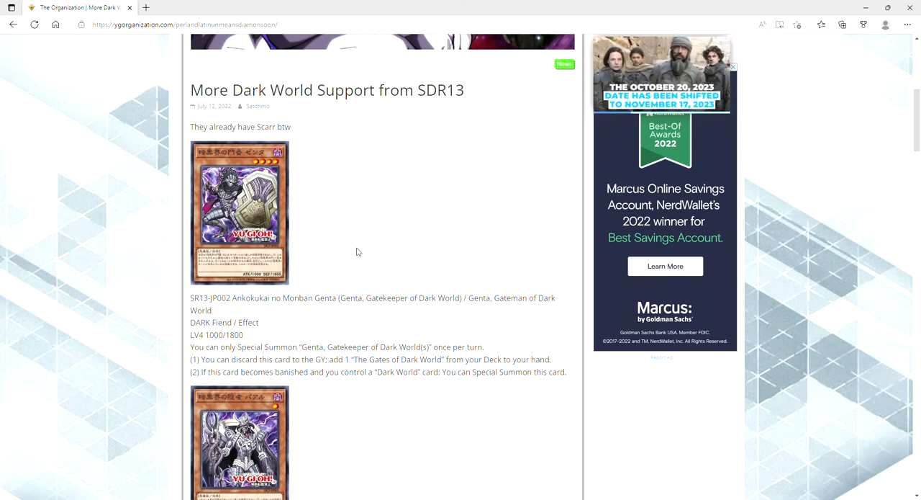
mouse_move(397, 241)
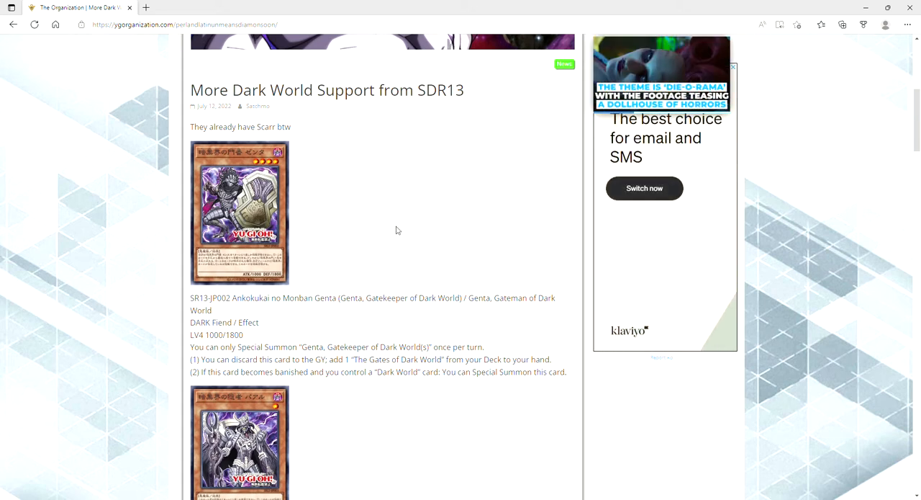
scroll(down, 3)
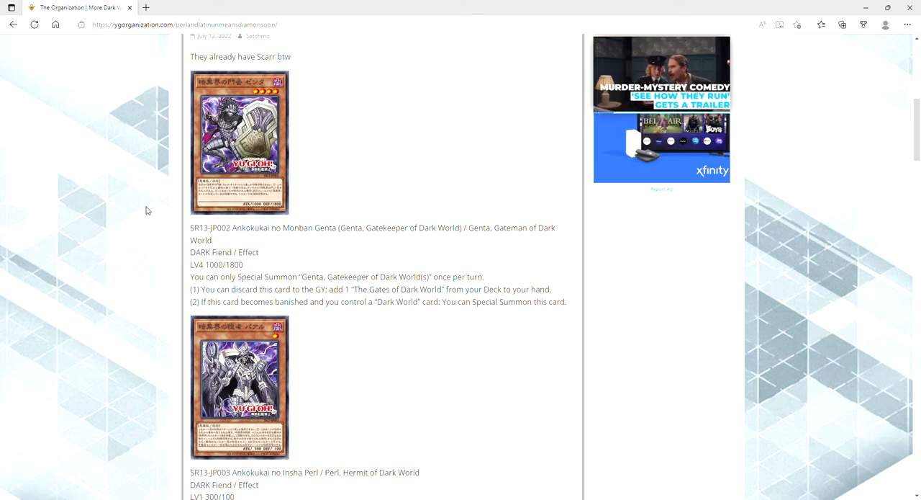
scroll(down, 3)
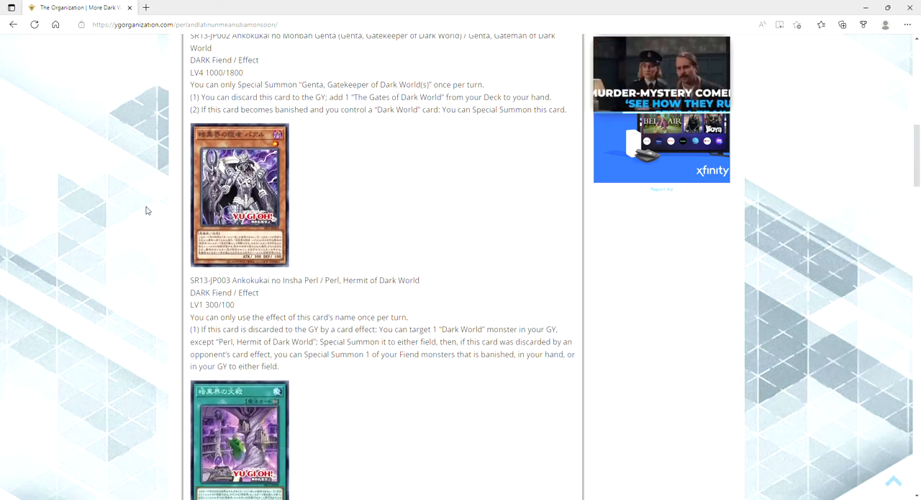
scroll(down, 3)
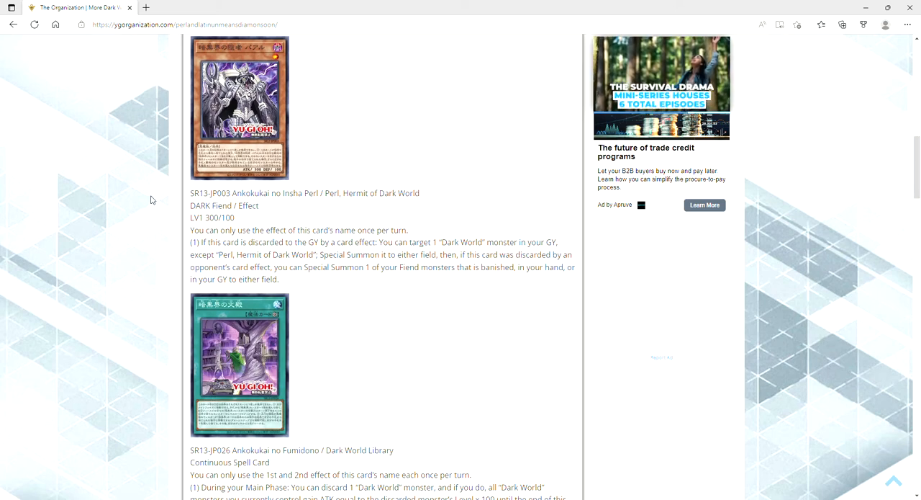
scroll(down, 3)
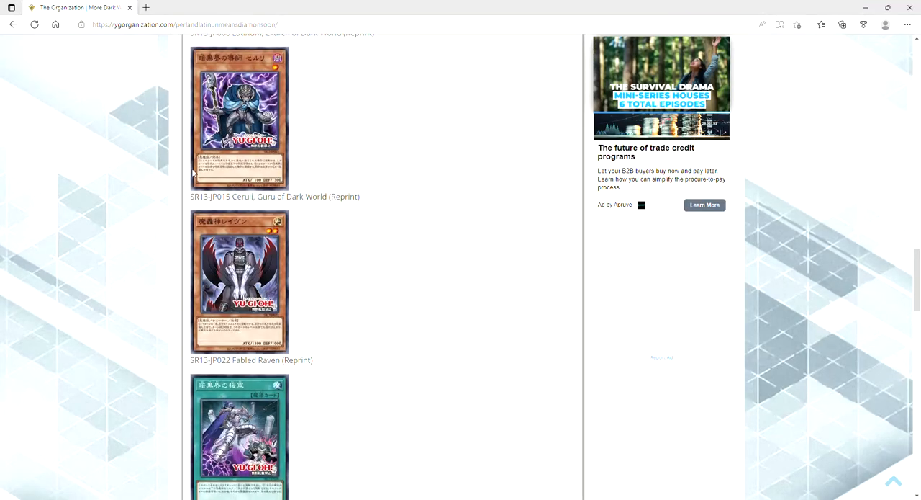
scroll(down, 3)
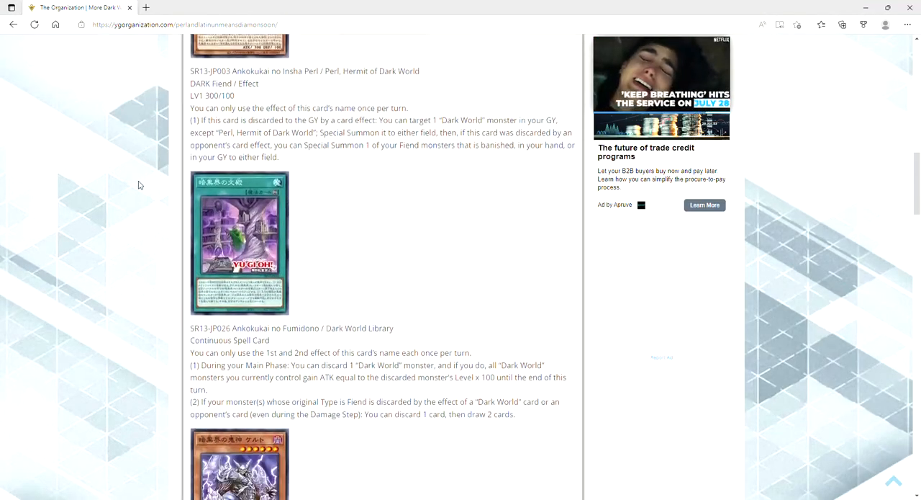
scroll(up, 3)
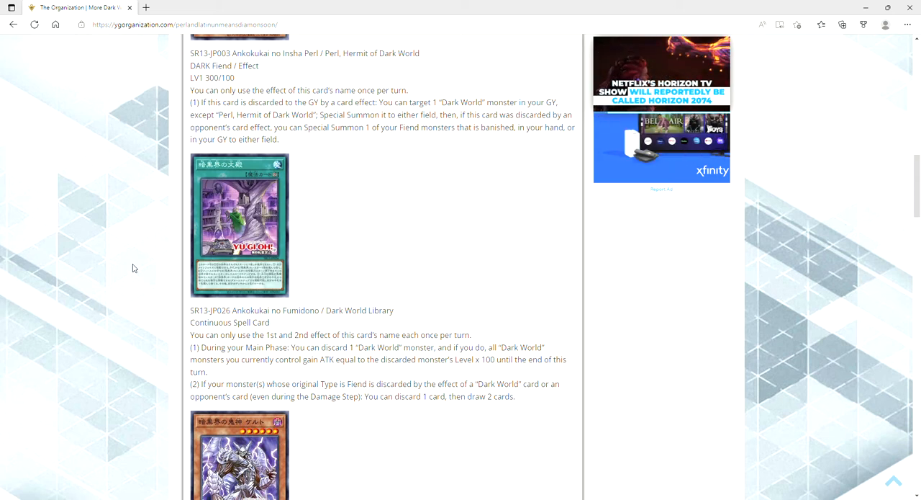
mouse_move(150, 248)
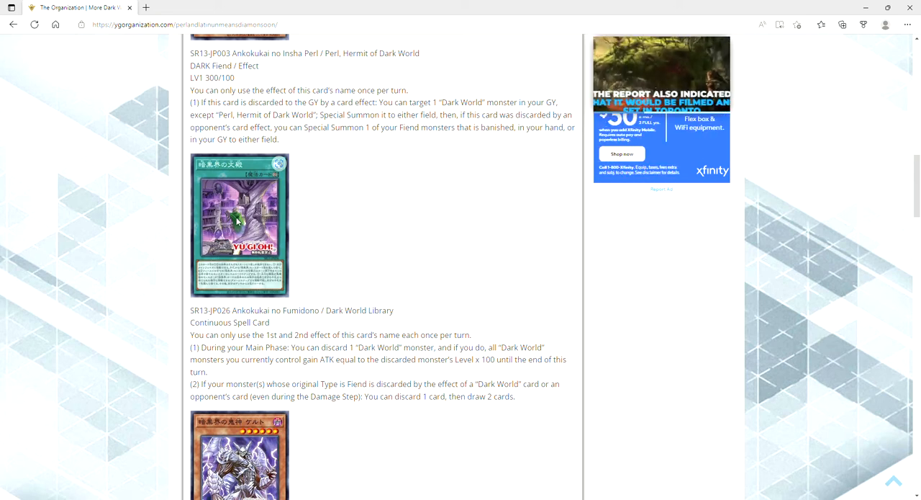
mouse_move(242, 234)
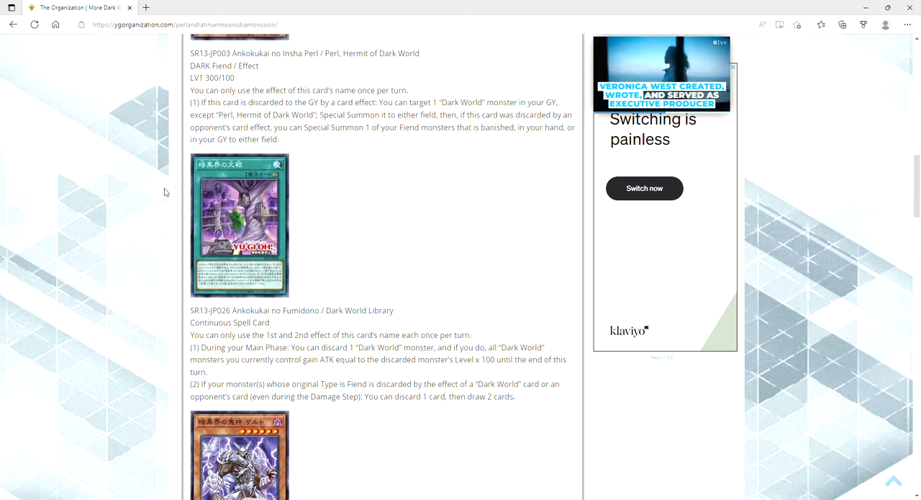
mouse_move(169, 185)
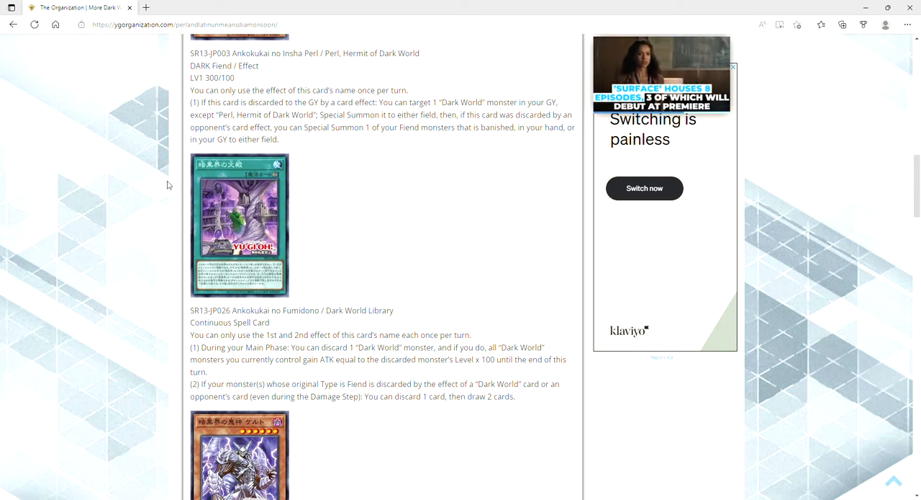
mouse_move(171, 179)
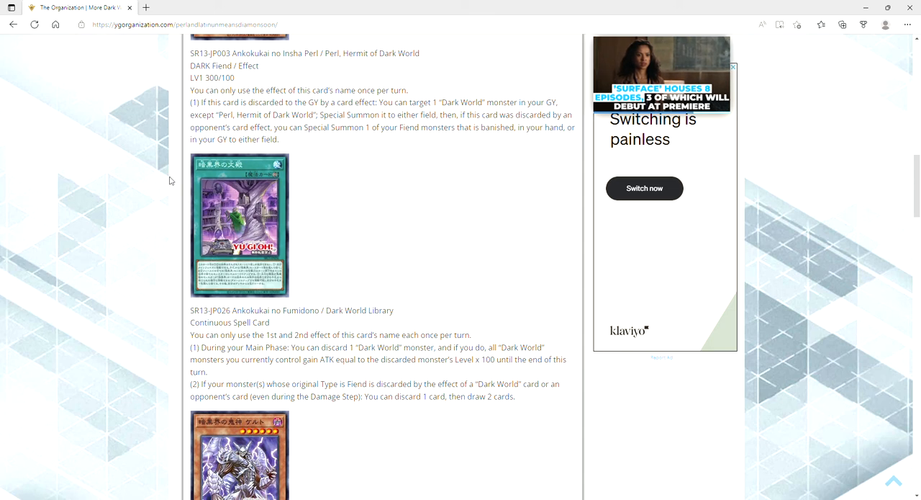